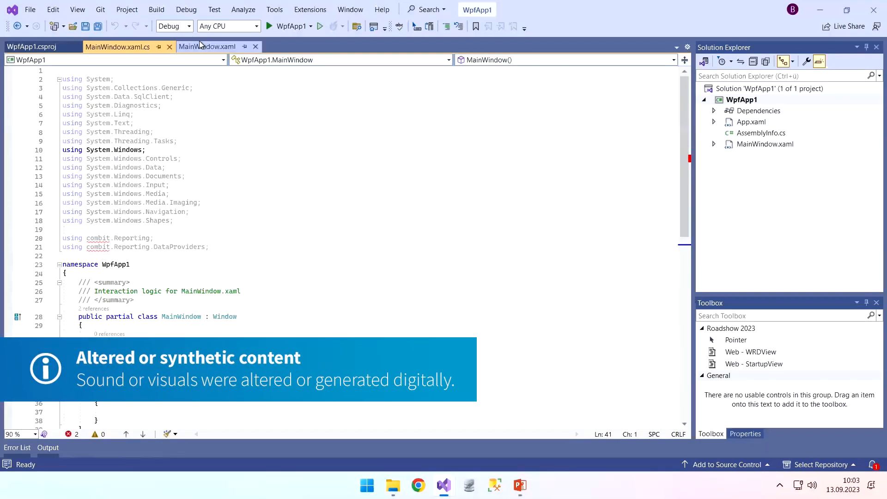
- Switch to the MainWindow.xaml designer showing the Part 1: Design button
click(207, 46)
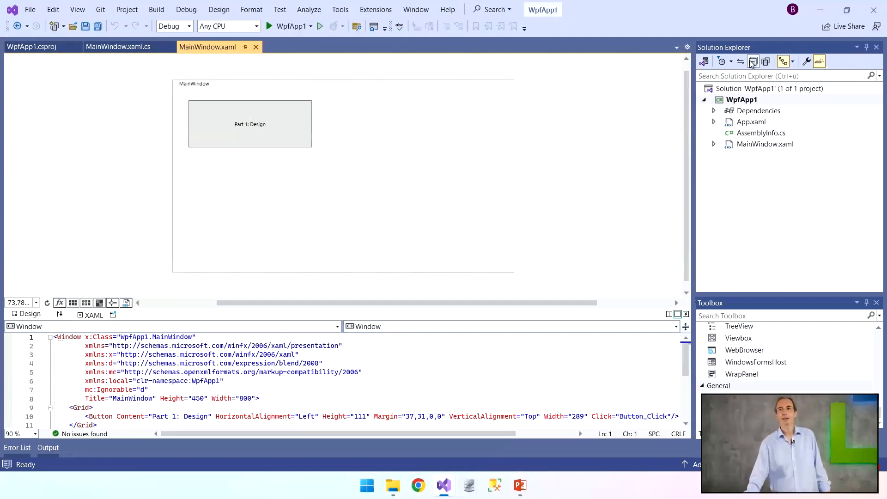
- Manage NuGet Packages for WpfApp1 and browse the prerelease combit ListLabel29 packages down to Wpf
right_click(741, 100)
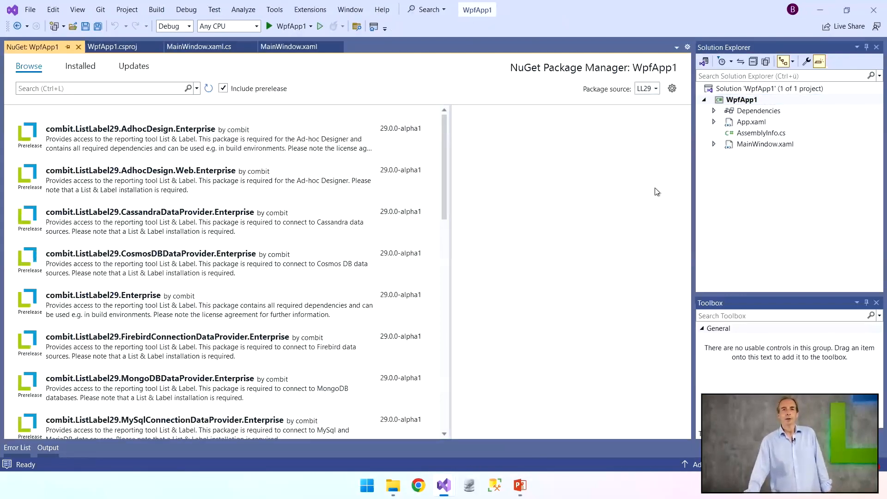
mouse_move(77, 212)
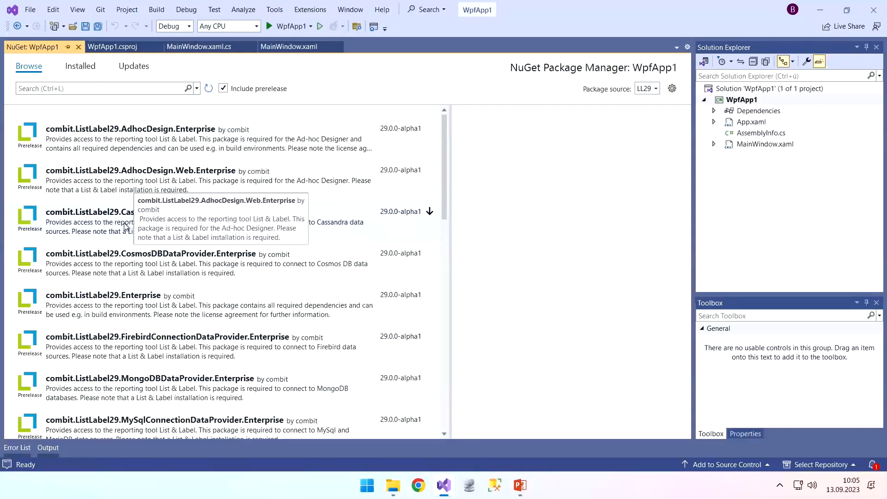
scroll(down, 3)
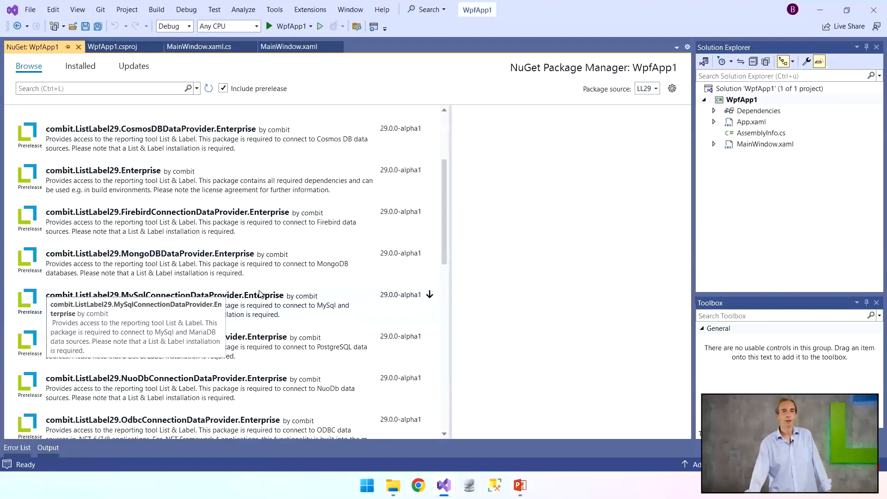
scroll(down, 3)
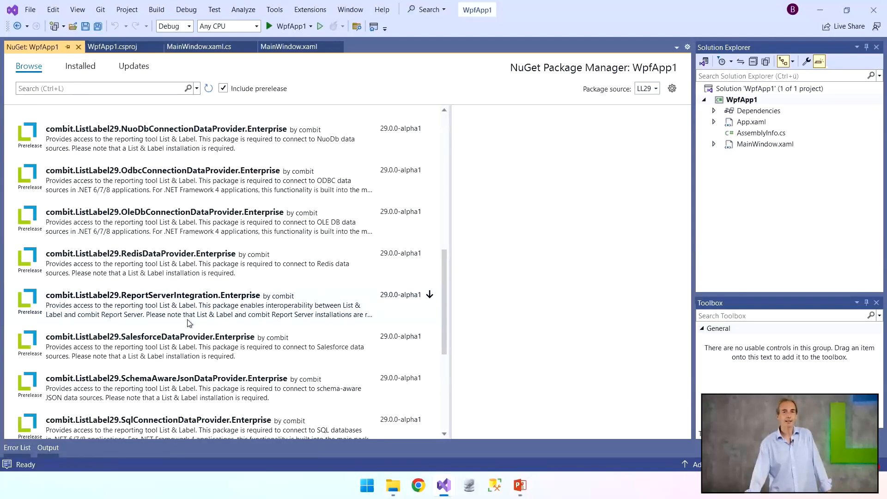
scroll(down, 3)
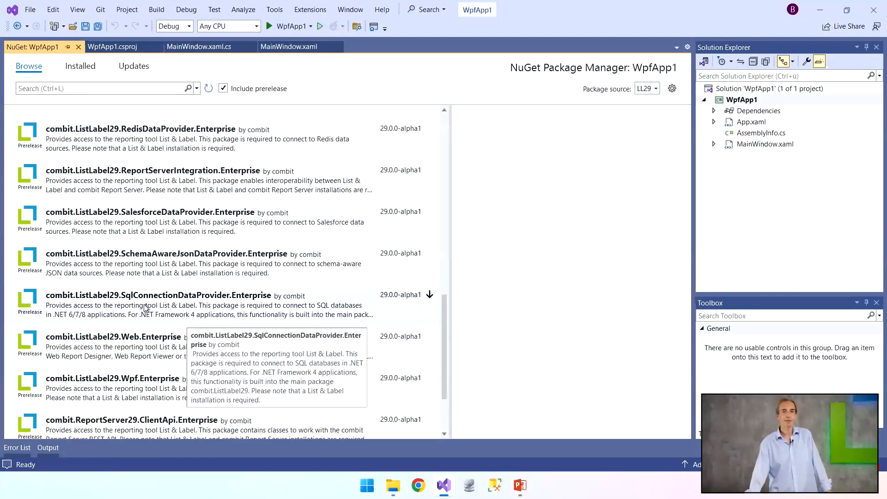
- Show details of combit.ListLabel29.SqlConnectionDataProvider.Enterprise 29.0.0-alpha1
click(158, 294)
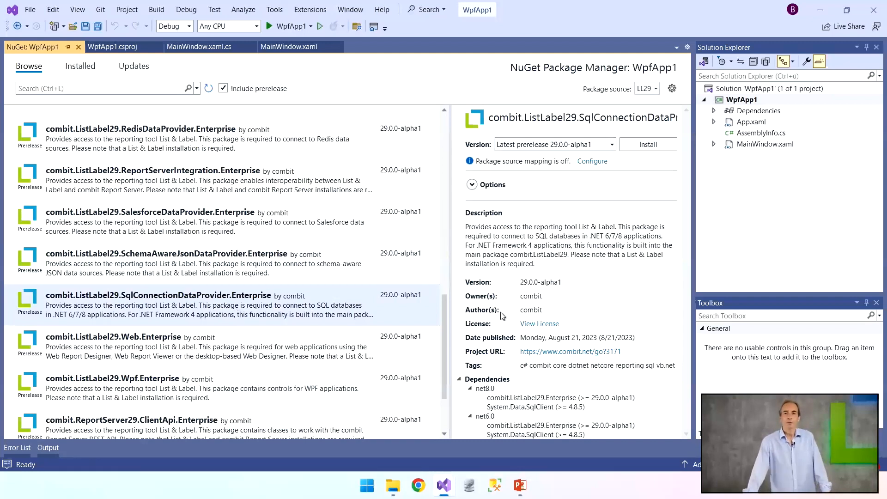
mouse_move(521, 405)
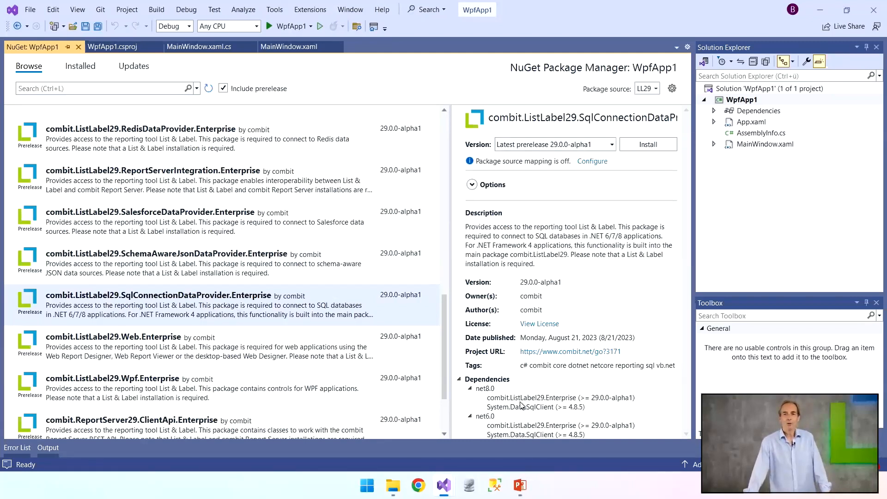
mouse_move(535, 398)
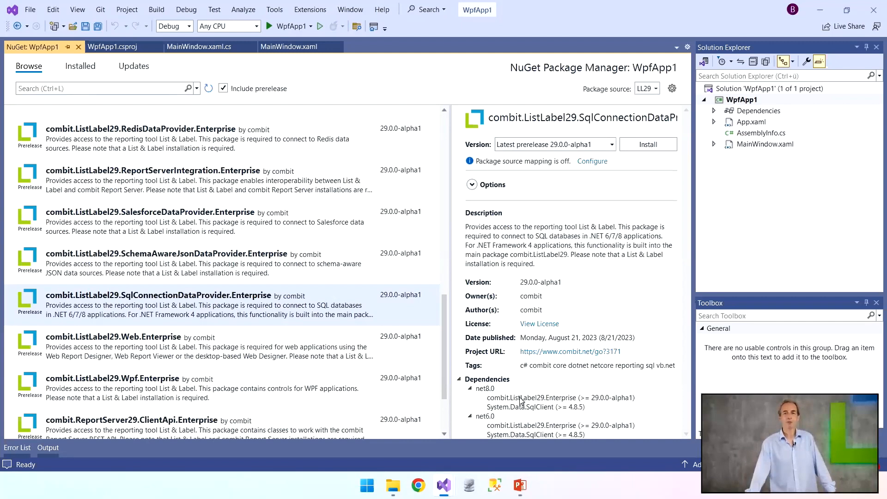
mouse_move(554, 412)
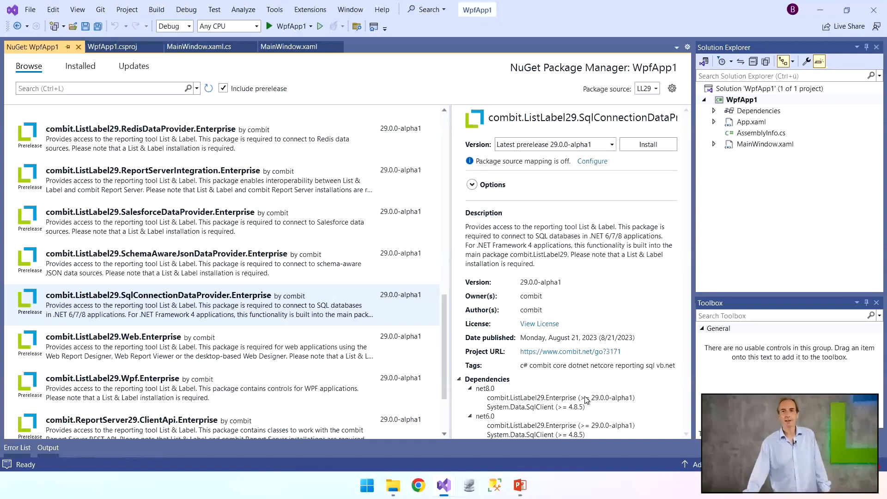
mouse_move(639, 158)
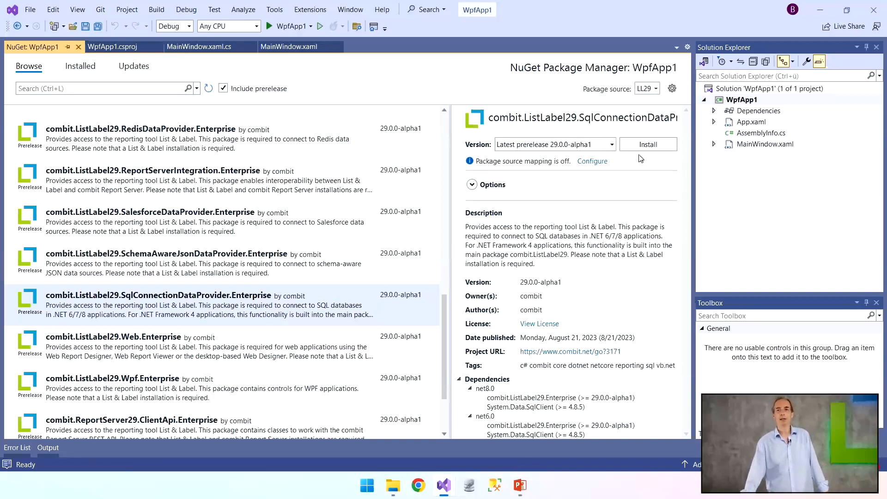
- Install SqlConnectionDataProvider.Enterprise 29.0.0-alpha1 with its dependencies, applying the previewed changes
click(648, 144)
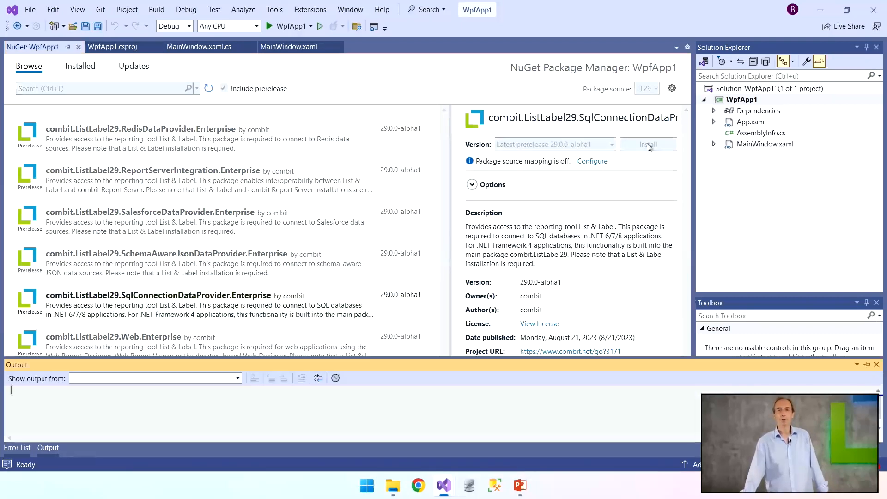
click(648, 145)
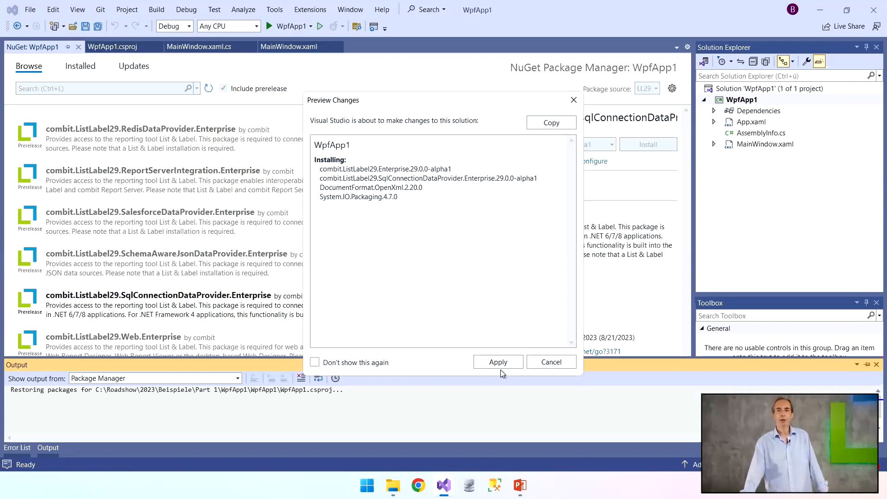
click(497, 362)
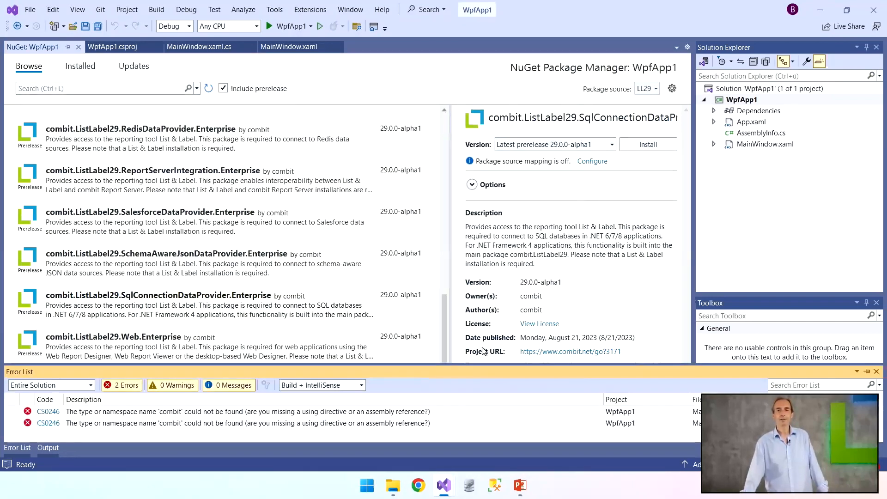
click(648, 144)
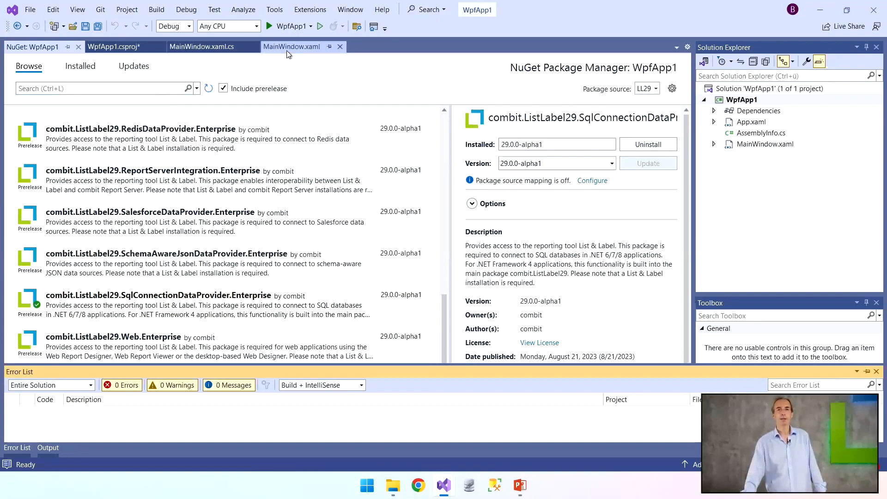
- Generate the Button_Click handler for the Part 1: Design button in MainWindow.xaml.cs
click(292, 47)
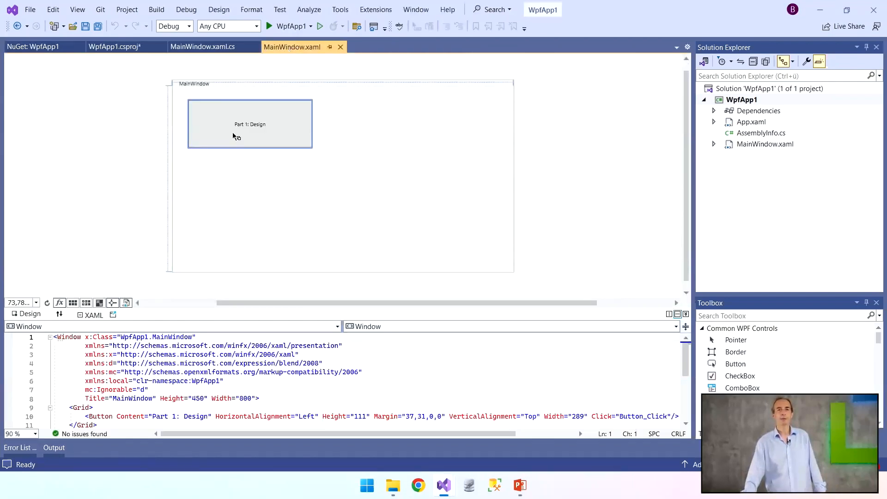
double_click(250, 124)
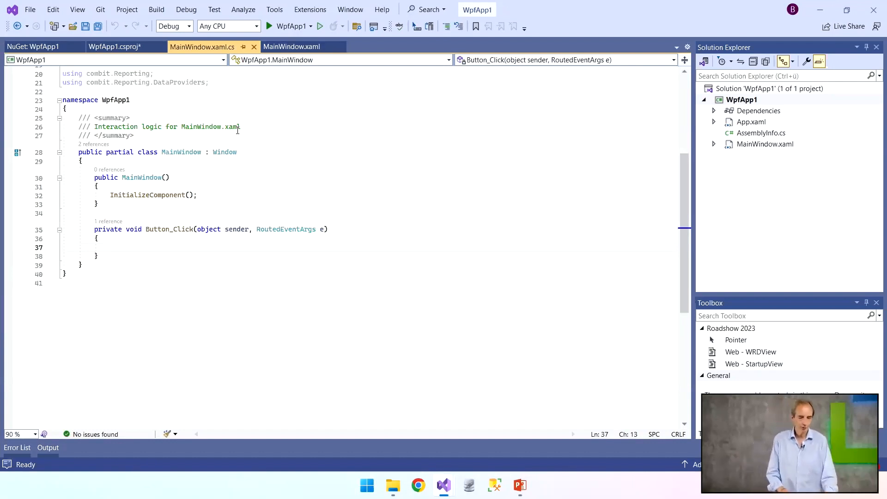
- Write try { using (ListLabel LL = new ListLabel()) { } } inside Button_Click
text(try)
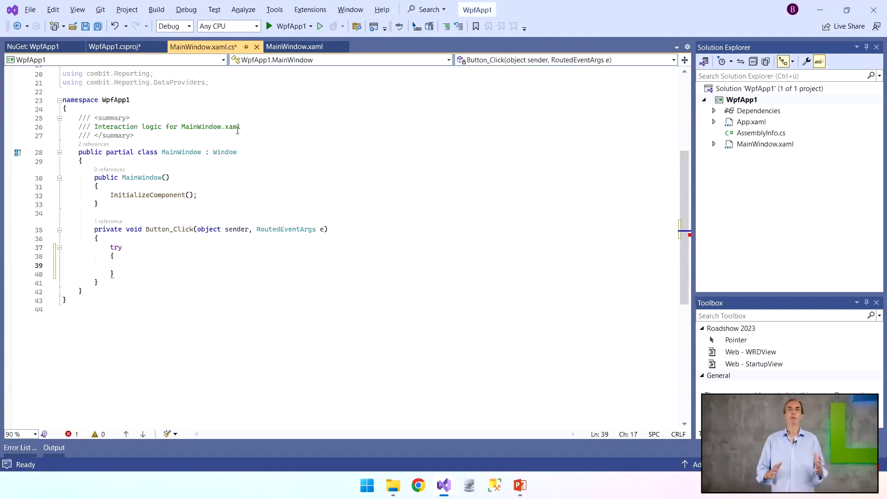
text(using)
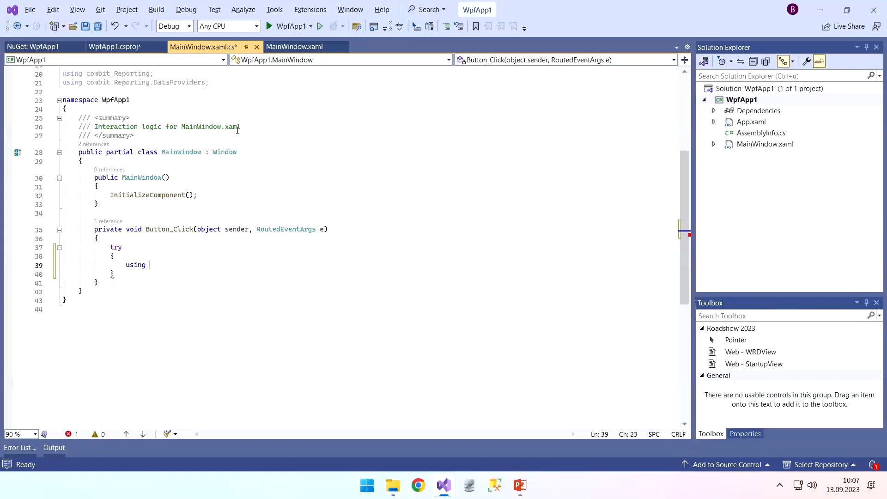
text((List)
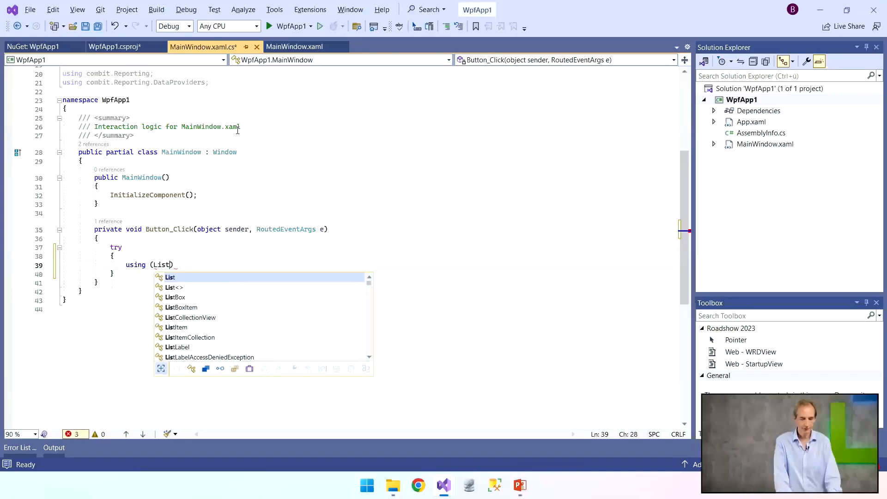
text(Label LL =)
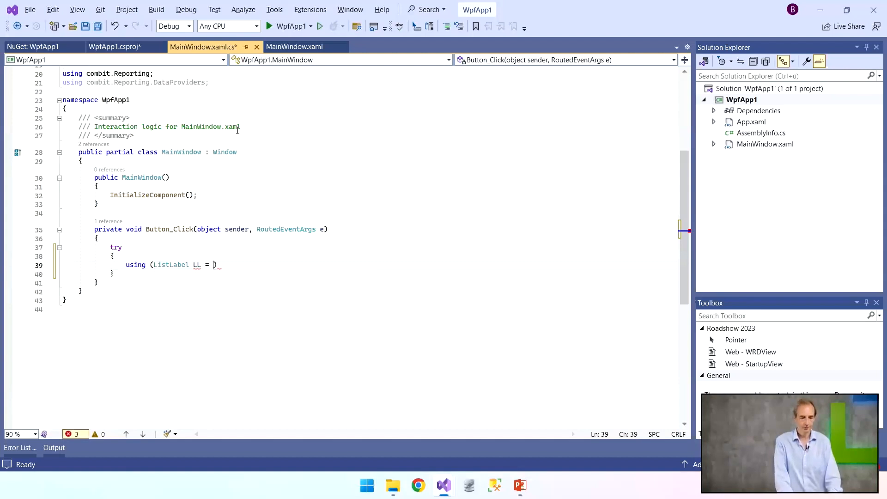
text(new ListLabel()))
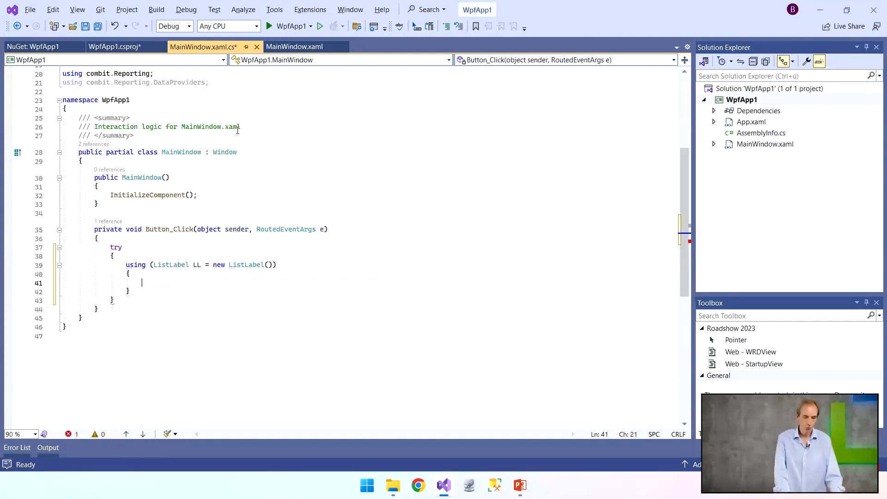
- Call LL.Design() in the using block and add catch (ListLabelException ex)
text(LL.Design();)
text(catch ()
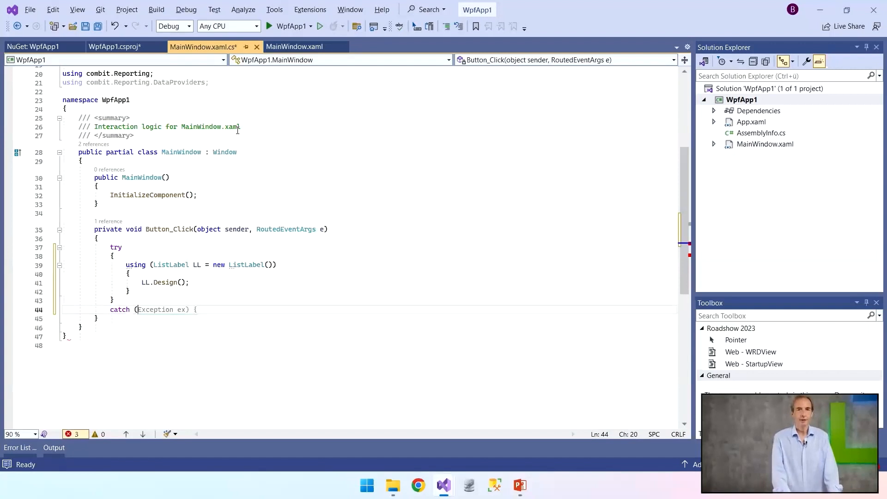
text(List))
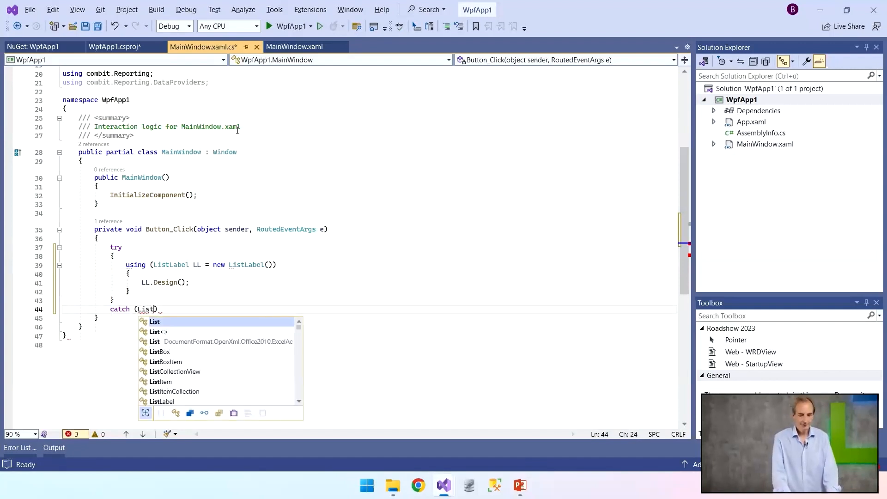
text(LabelE)
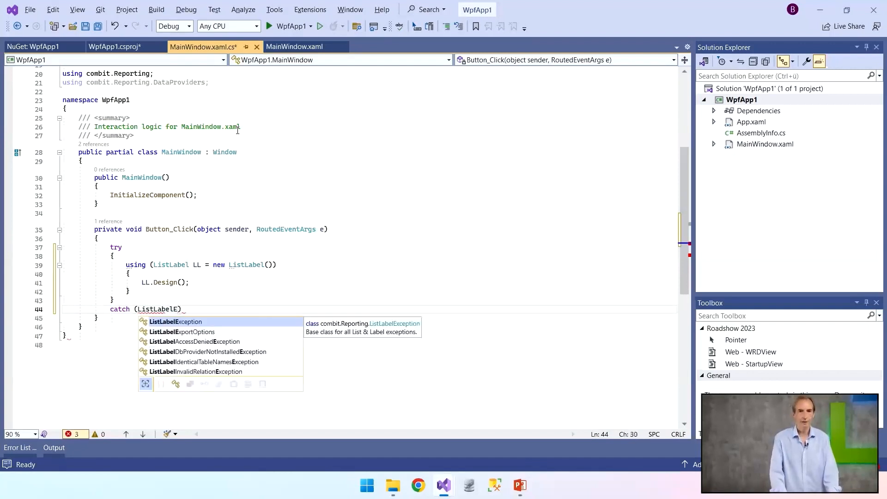
key(Tab)
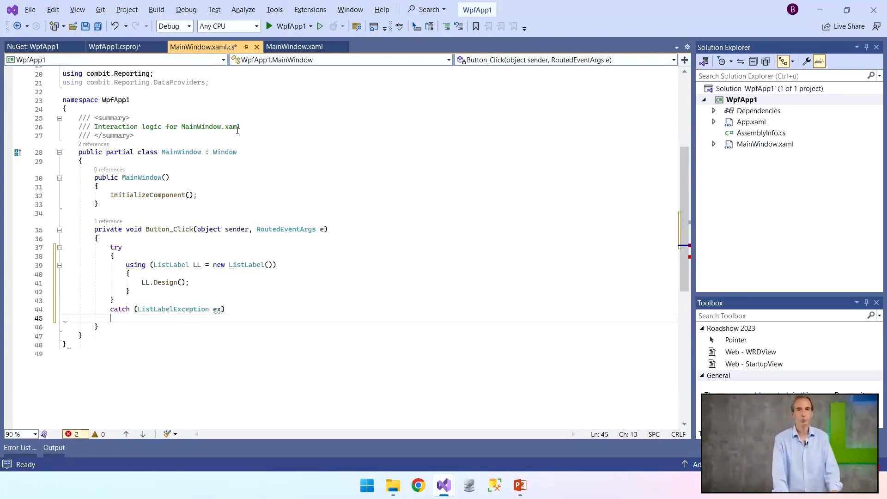
- Make the catch body show ex.Message via MessageBox.Show instead of Console.WriteLine
text({ Console.WriteLine(ex.Message); })
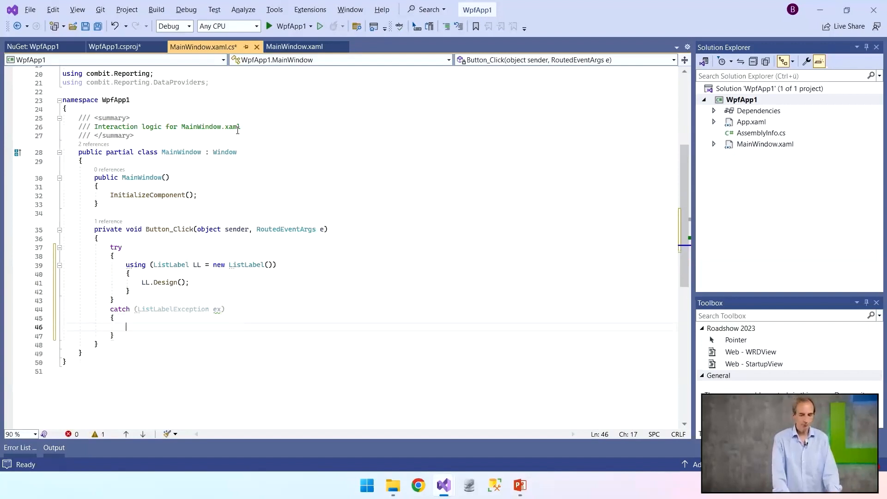
text(MessageBox)
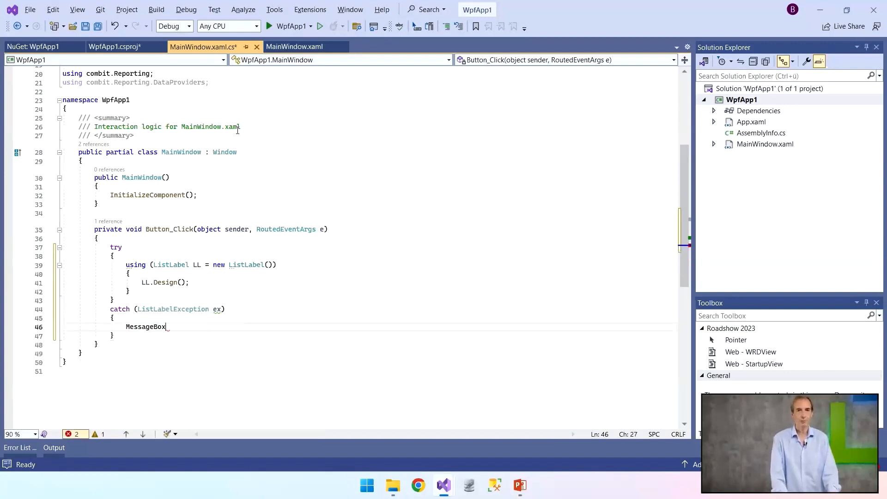
text(.Show)
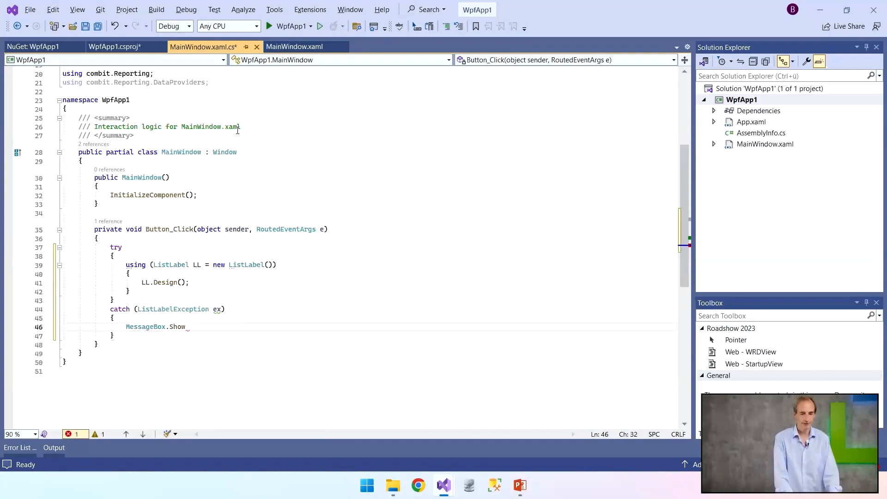
text((ex.Message );)
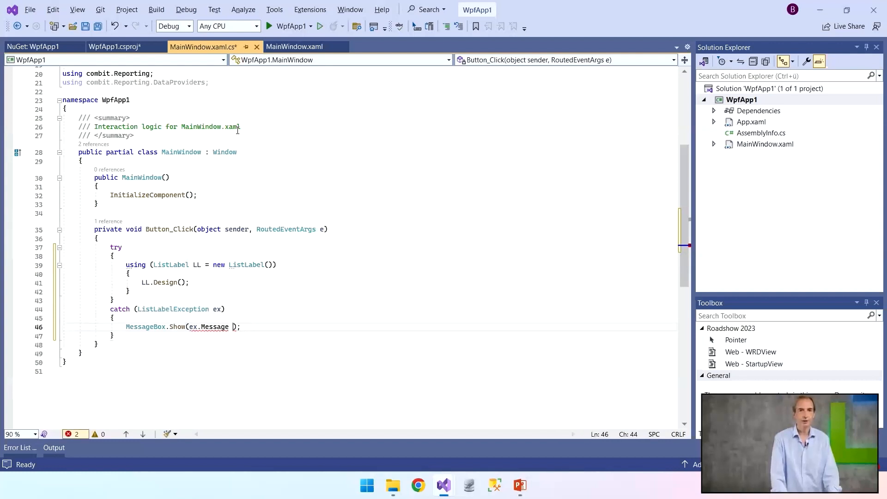
key(Backspace)
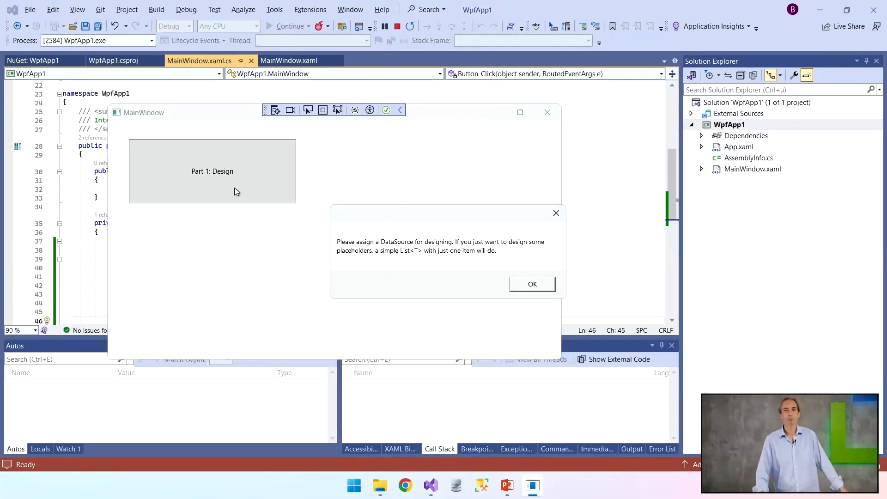
mouse_move(240, 130)
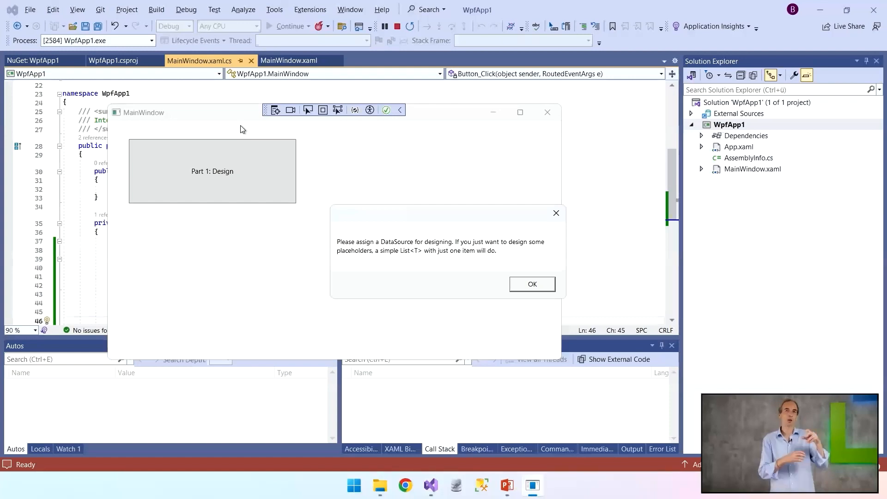
- Run the app, trigger Part 1: Design, dismiss the DataSource-required warning and stop debugging
click(532, 284)
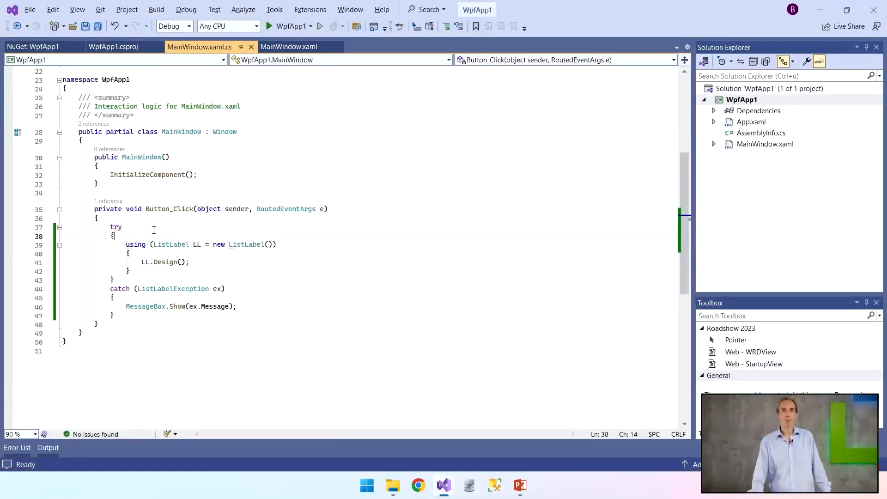
- Insert the snippet building the Northwind SQLEXPRESS connection and a table-only SqlConnectionDataProvider
key(enter)
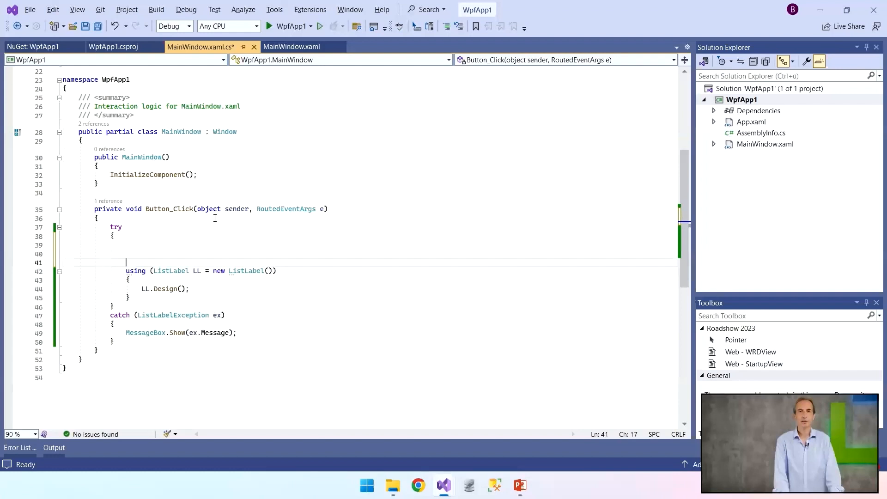
key(ctrl+k)
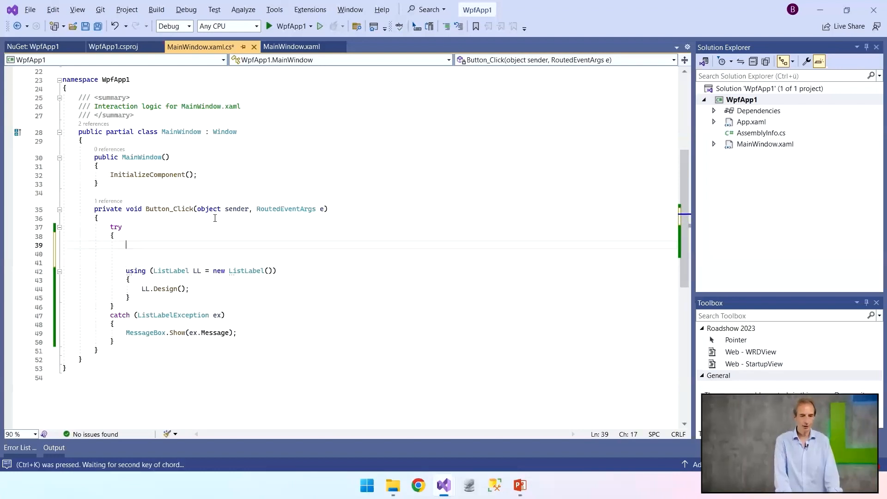
key(x)
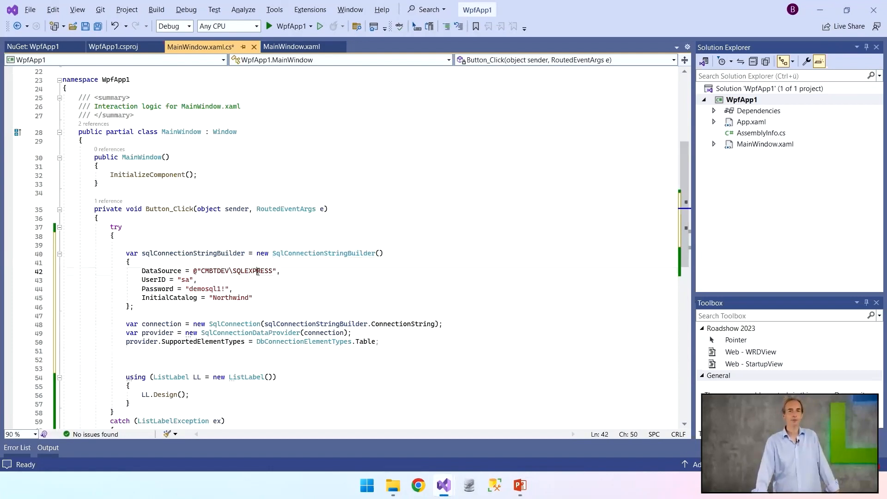
double_click(252, 271)
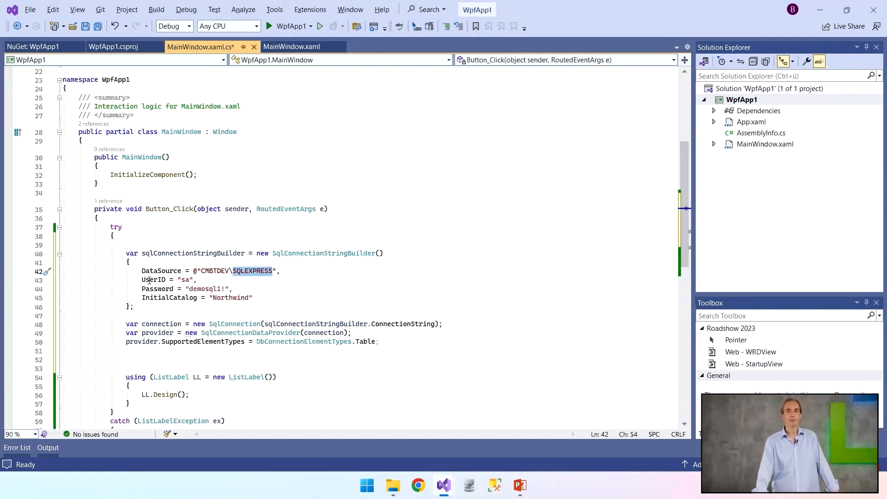
mouse_move(218, 297)
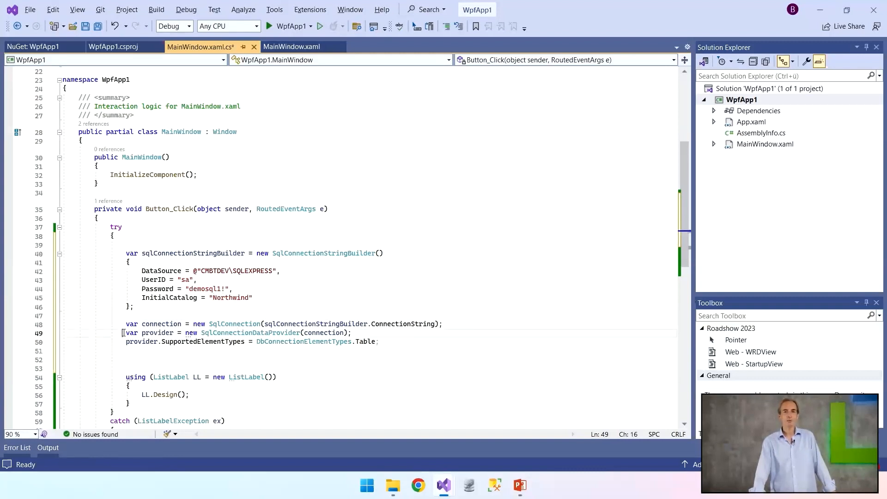
mouse_move(156, 332)
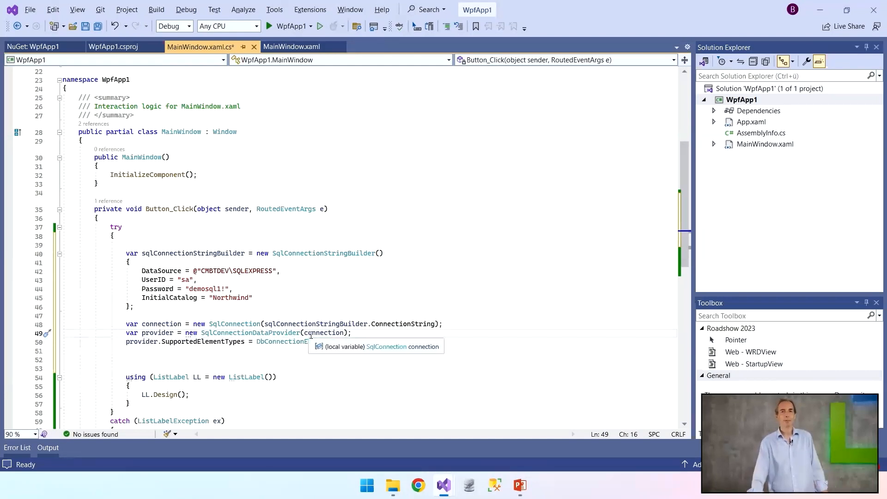
double_click(324, 333)
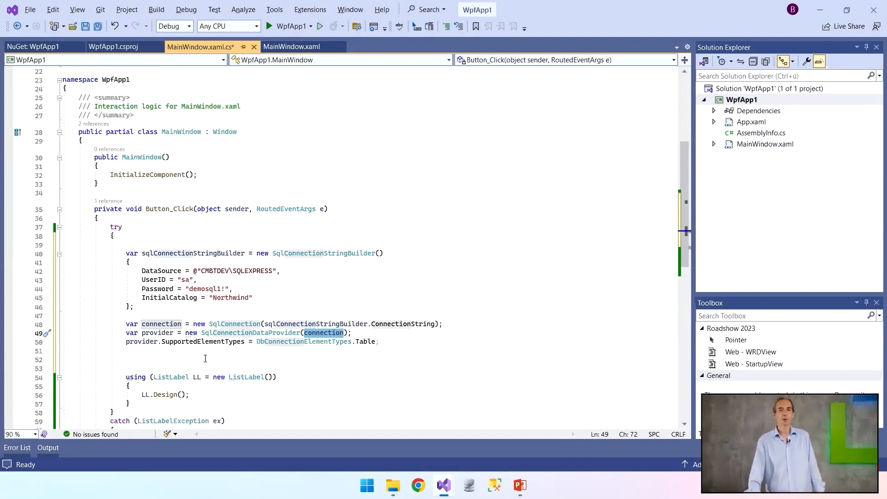
mouse_move(367, 341)
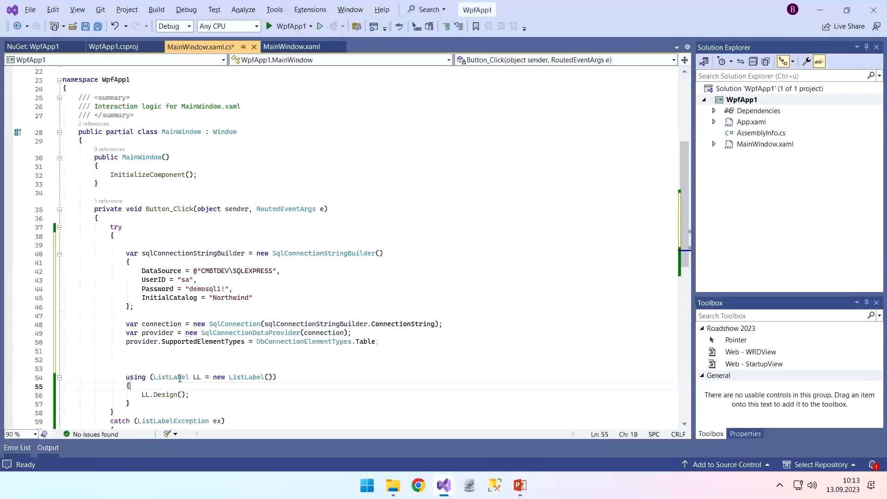
- Assign the data provider, run the app and let Part 1: Design open the *.lst file dialog
text(Da)
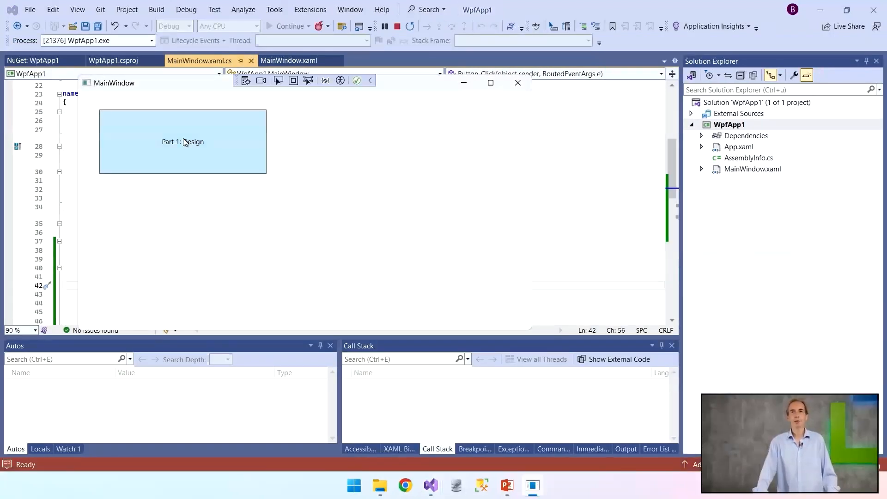
click(183, 141)
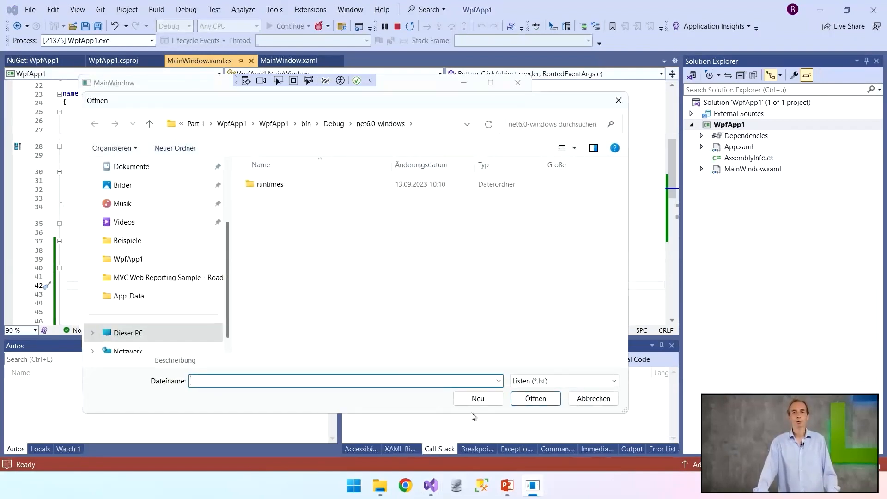